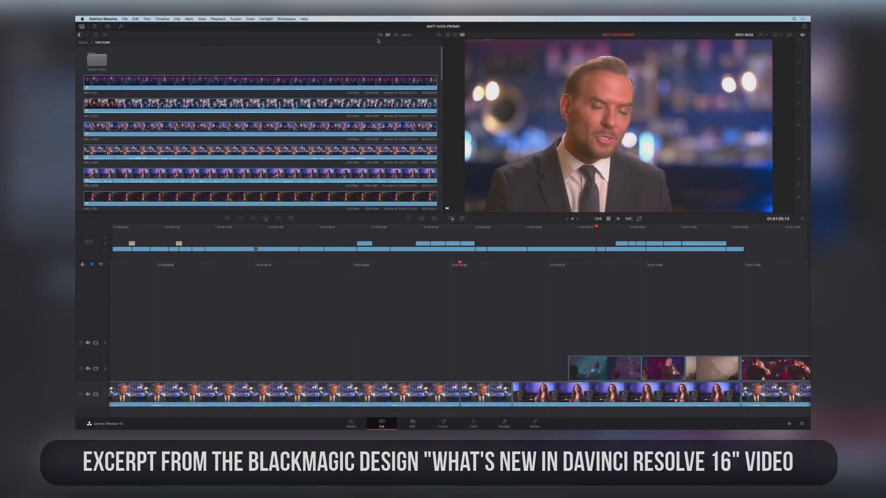
- Show the FIVE STARS bin as thumbnails and switch the viewer to Source Tape mode
{"action": "left_click", "coordinate": [379, 34]}
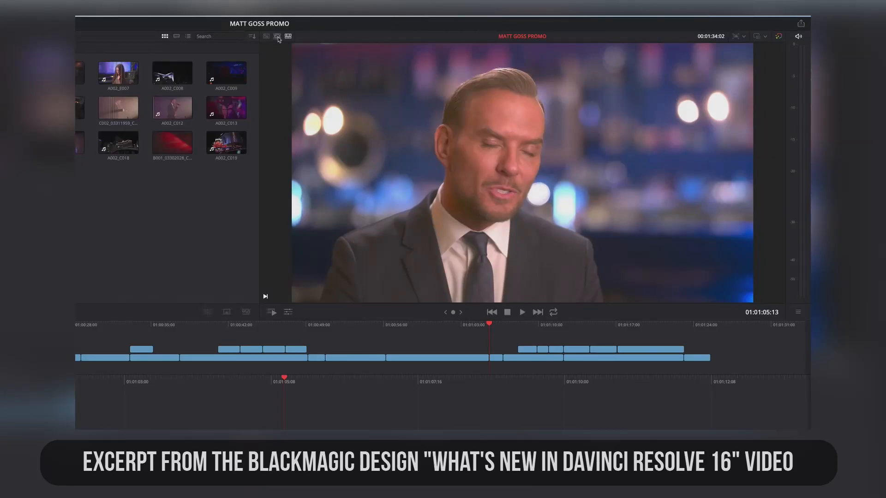
{"action": "mouse_move", "coordinate": [276, 36]}
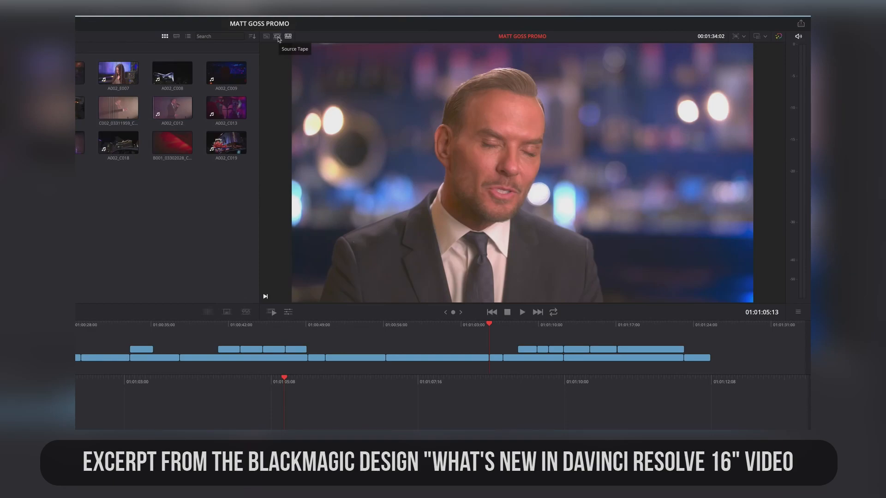
{"action": "left_click", "coordinate": [277, 36]}
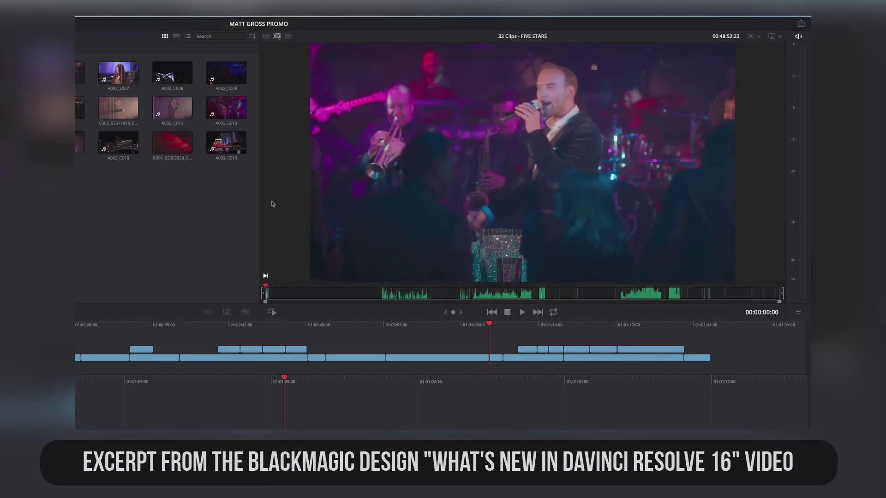
- Jump to a later point in the 32-clip source tape and play through it to a dancer shot
{"action": "left_click", "coordinate": [596, 285]}
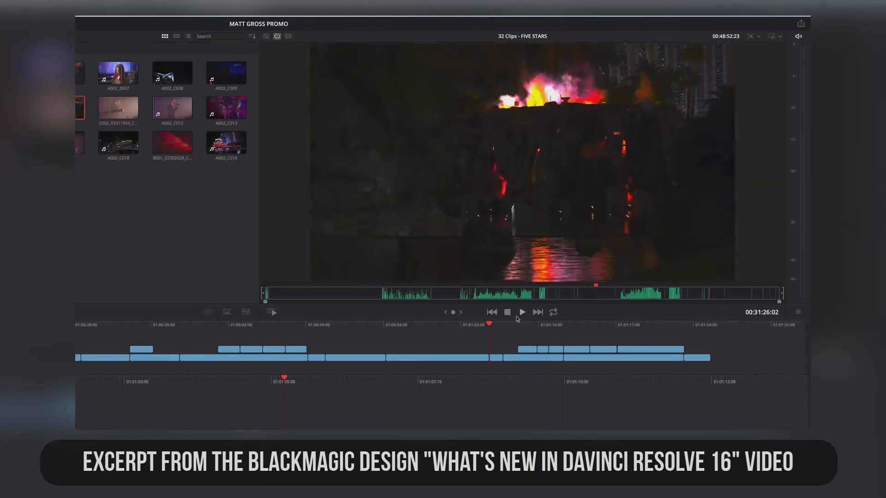
{"action": "left_click", "coordinate": [490, 312]}
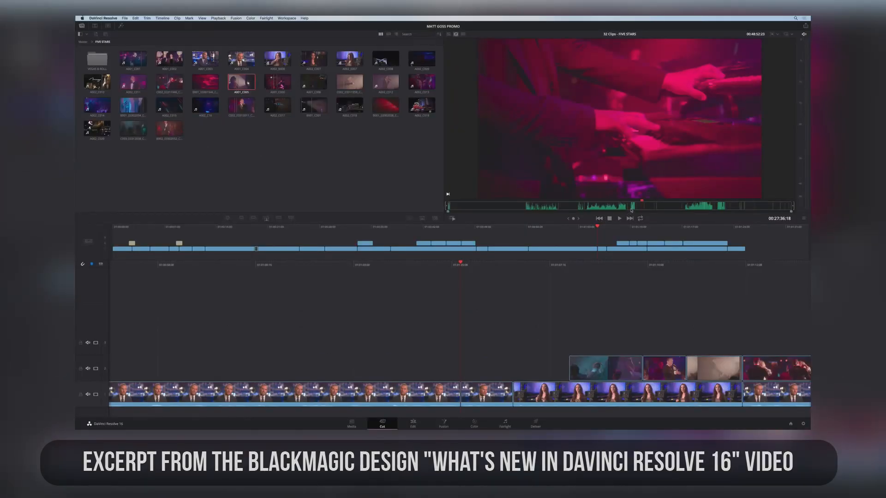
{"action": "left_click", "coordinate": [169, 82]}
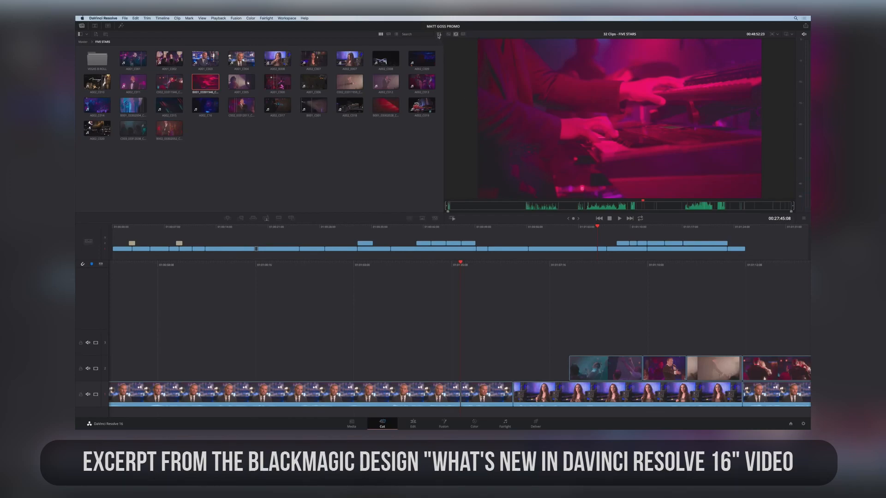
{"action": "left_click", "coordinate": [439, 34]}
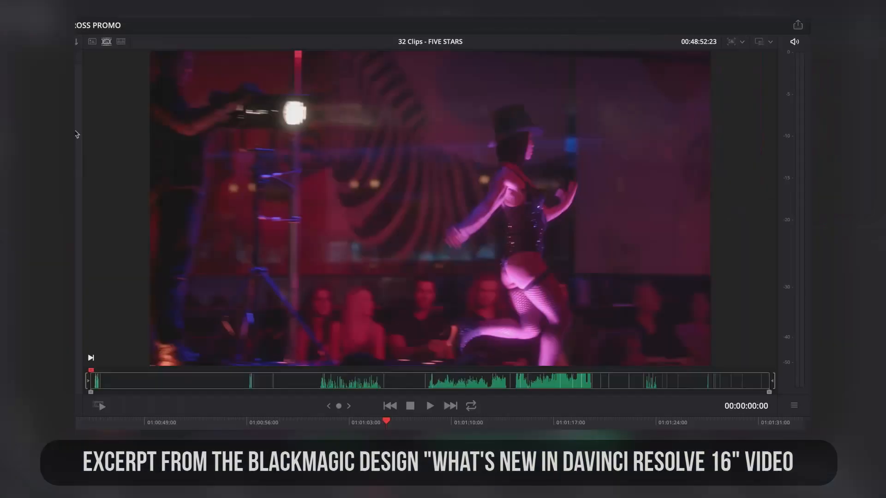
{"action": "mouse_move", "coordinate": [628, 386]}
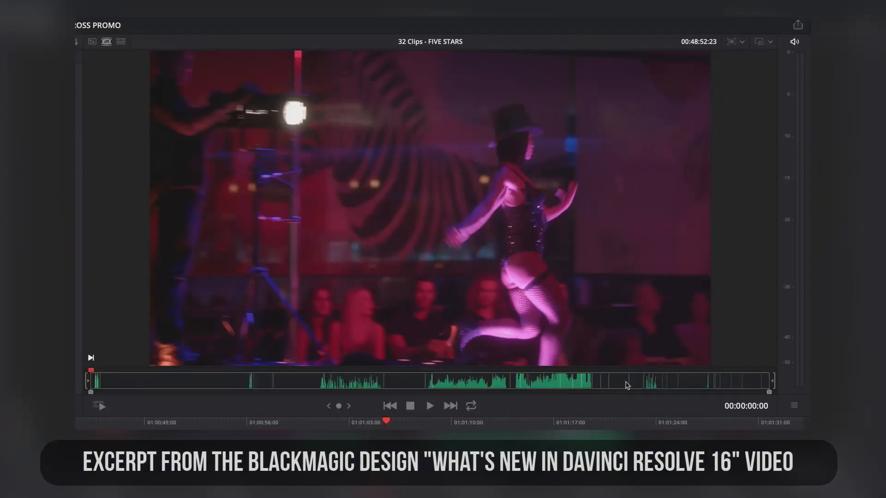
- Move the playhead to a singer clip near the end of the source tape
{"action": "left_click", "coordinate": [644, 381]}
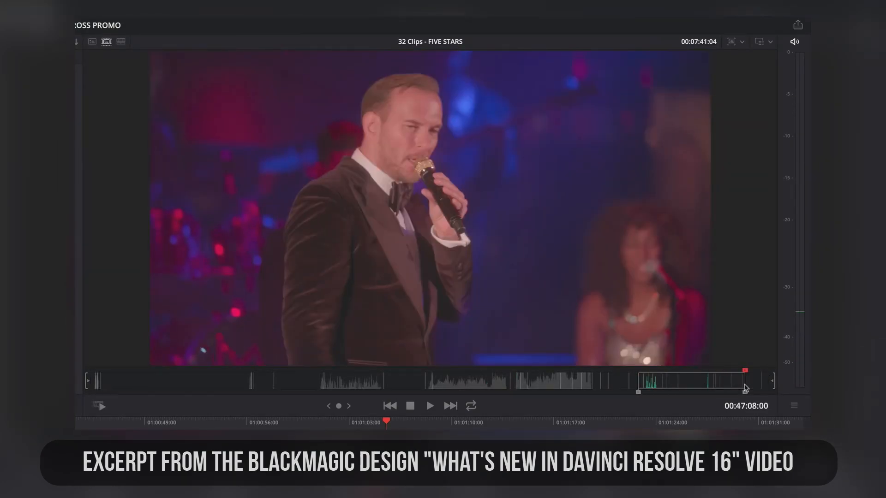
{"action": "mouse_move", "coordinate": [223, 146]}
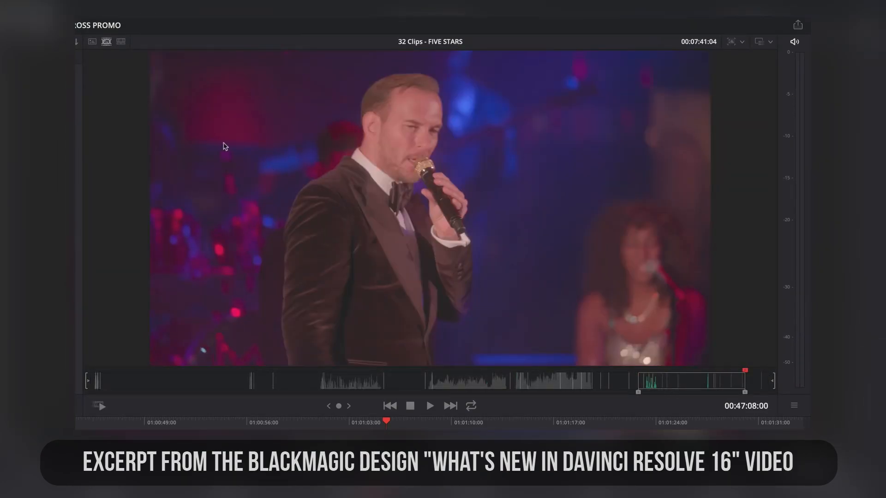
{"action": "mouse_move", "coordinate": [106, 42]}
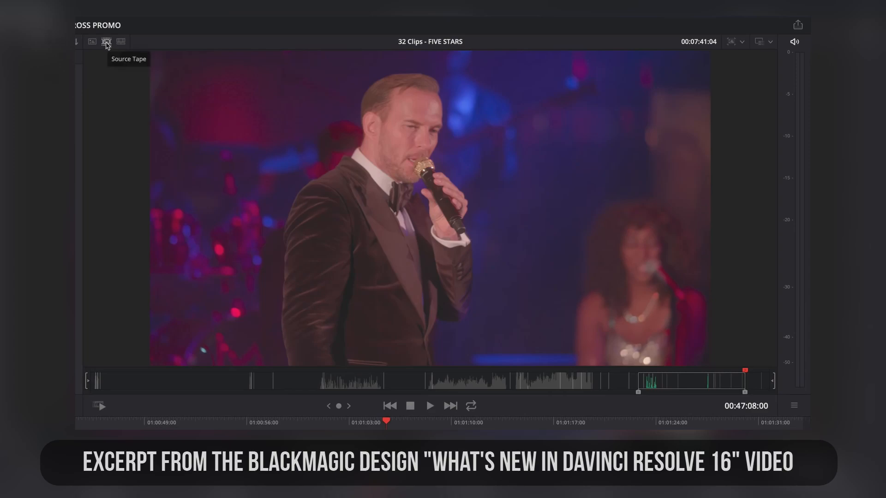
- Limit the tape to the marked range as a FIVE STARS subclip and jump back within it
{"action": "left_click", "coordinate": [105, 42]}
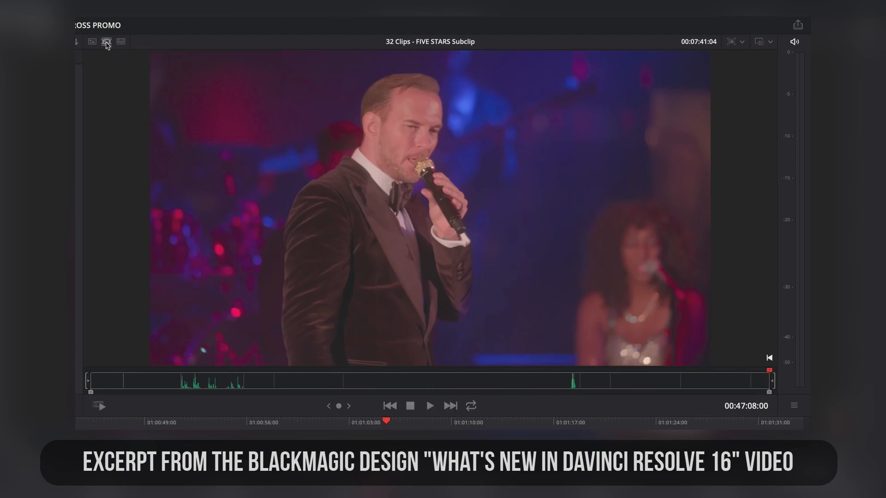
{"action": "mouse_move", "coordinate": [193, 234]}
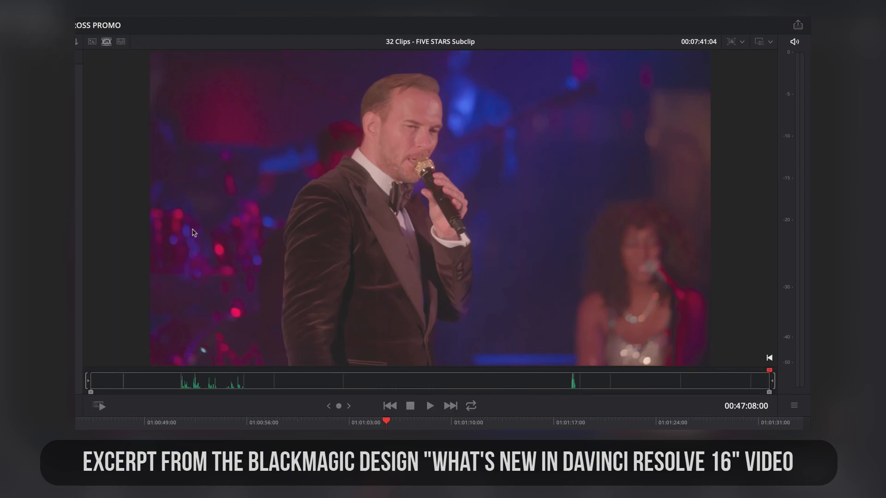
{"action": "left_click", "coordinate": [113, 380]}
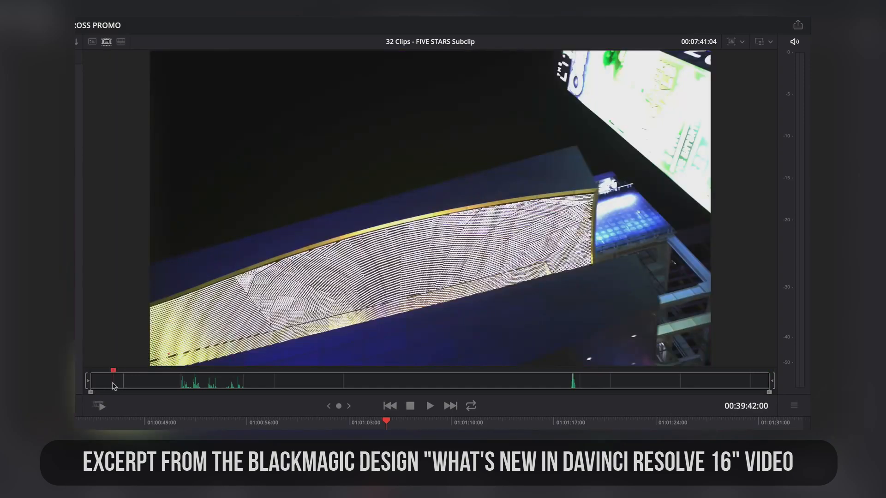
{"action": "mouse_move", "coordinate": [99, 407]}
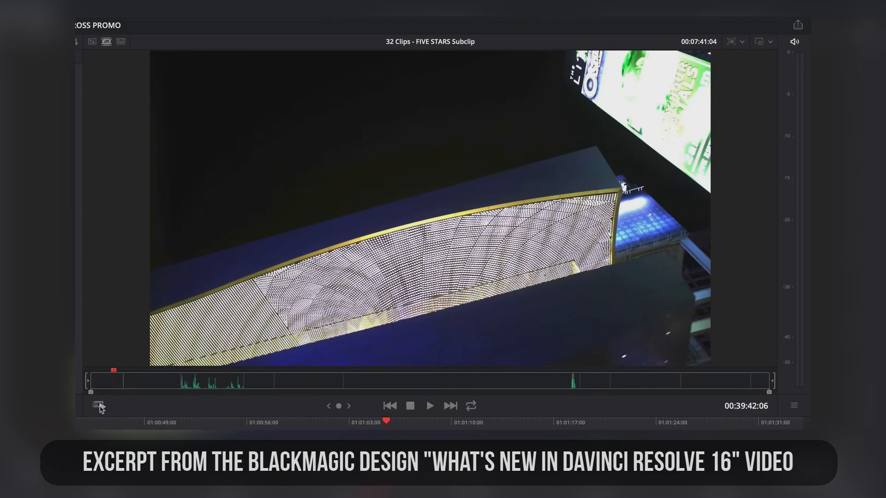
- Run Fast Review playback over the subclip's Las Vegas night shots
{"action": "left_click", "coordinate": [429, 407]}
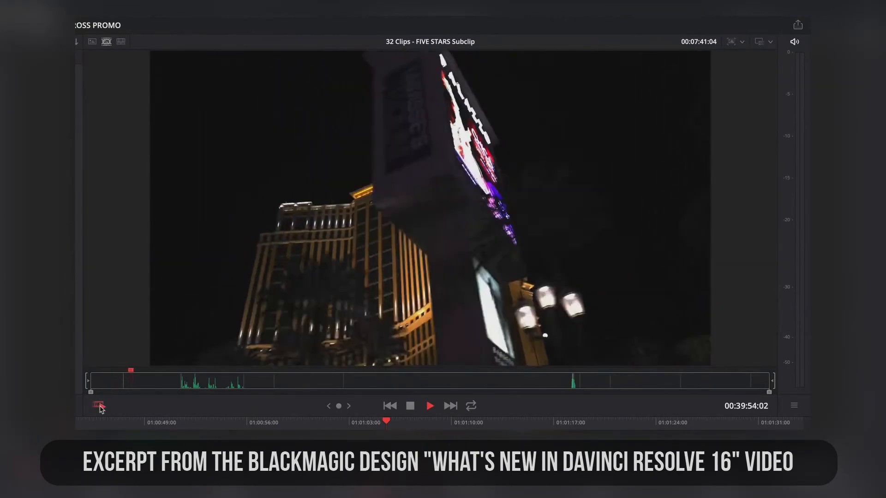
{"action": "left_click", "coordinate": [429, 406]}
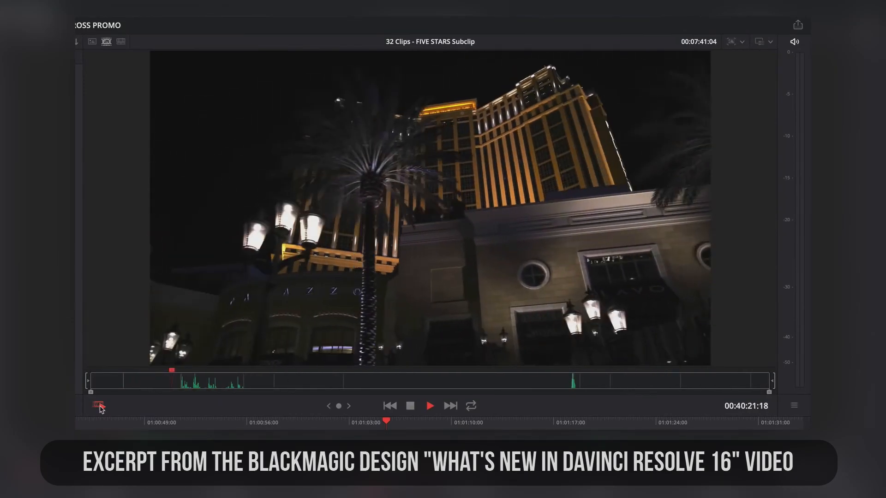
{"action": "left_click", "coordinate": [430, 406]}
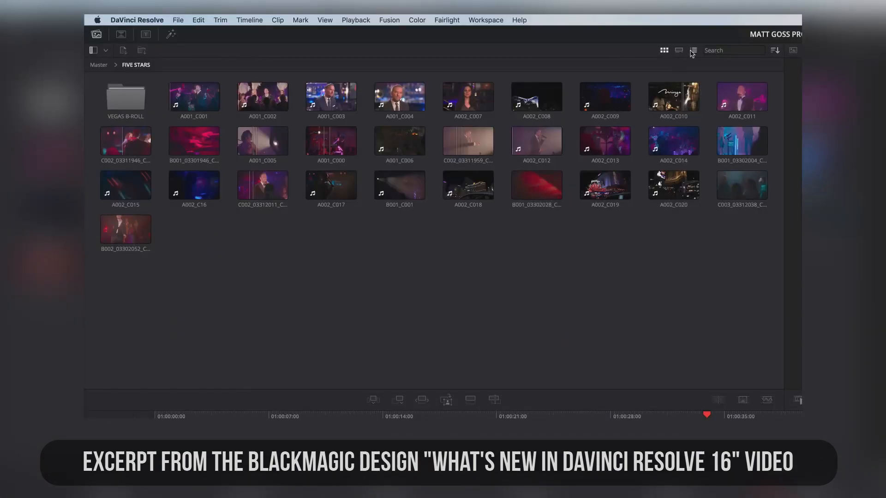
- Show the FIVE STARS bin as a metadata list, then as filmstrip rows
{"action": "left_click", "coordinate": [693, 50]}
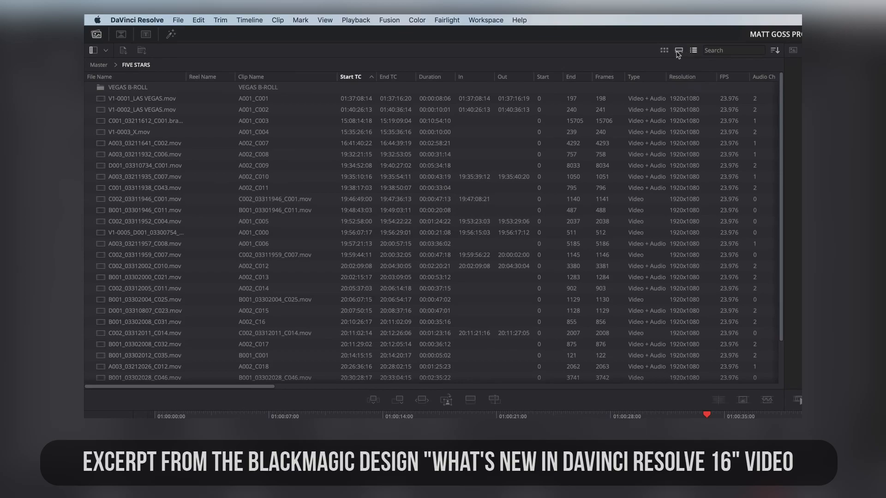
{"action": "left_click", "coordinate": [679, 50]}
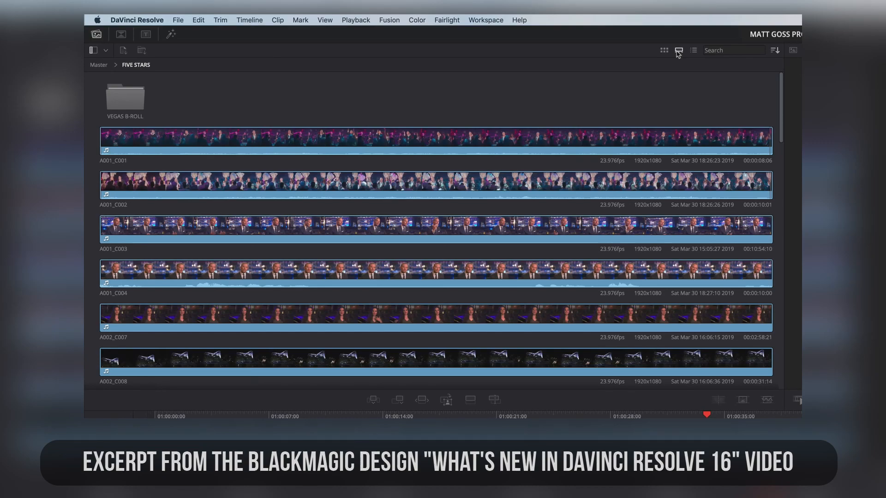
{"action": "left_click", "coordinate": [382, 411]}
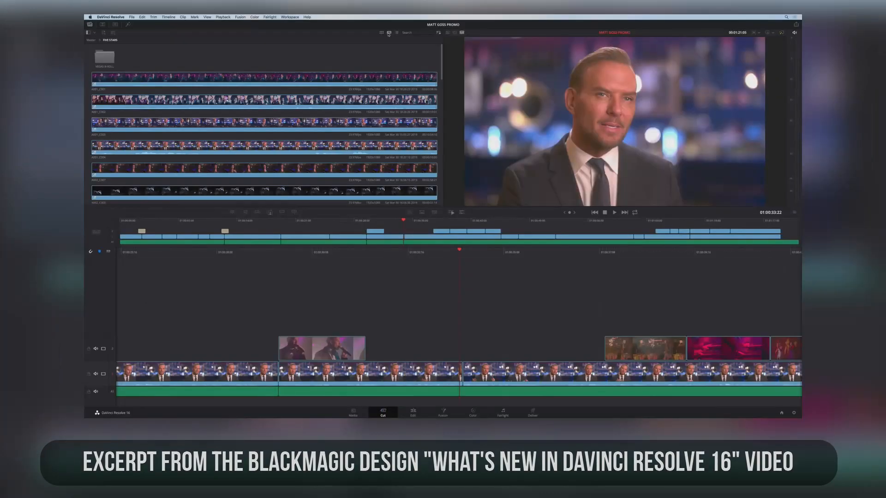